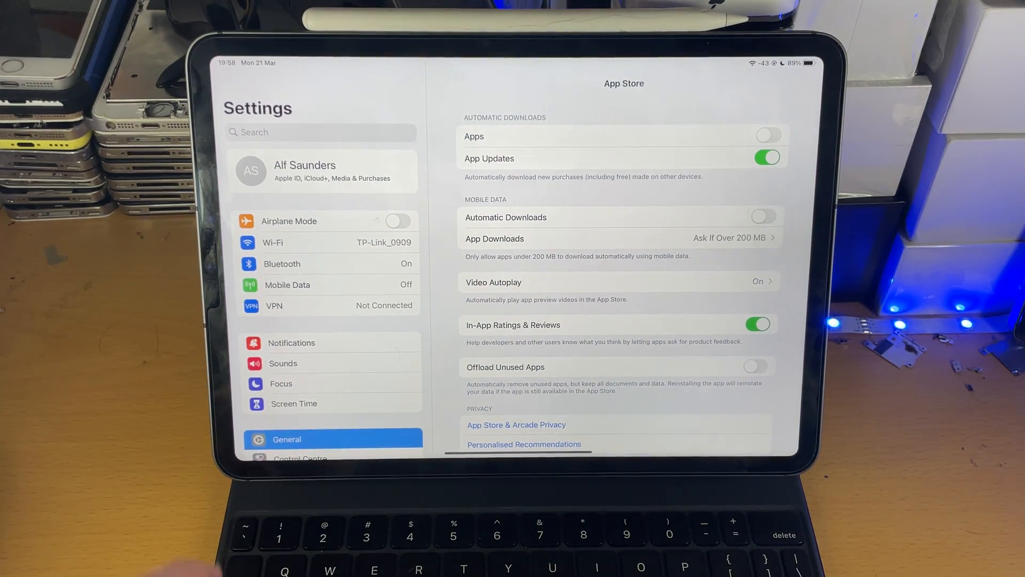
Scroll the Settings sidebar down to reach the Accessibility options
{"action": "scroll", "scroll_direction": "down", "scroll_amount": 3}
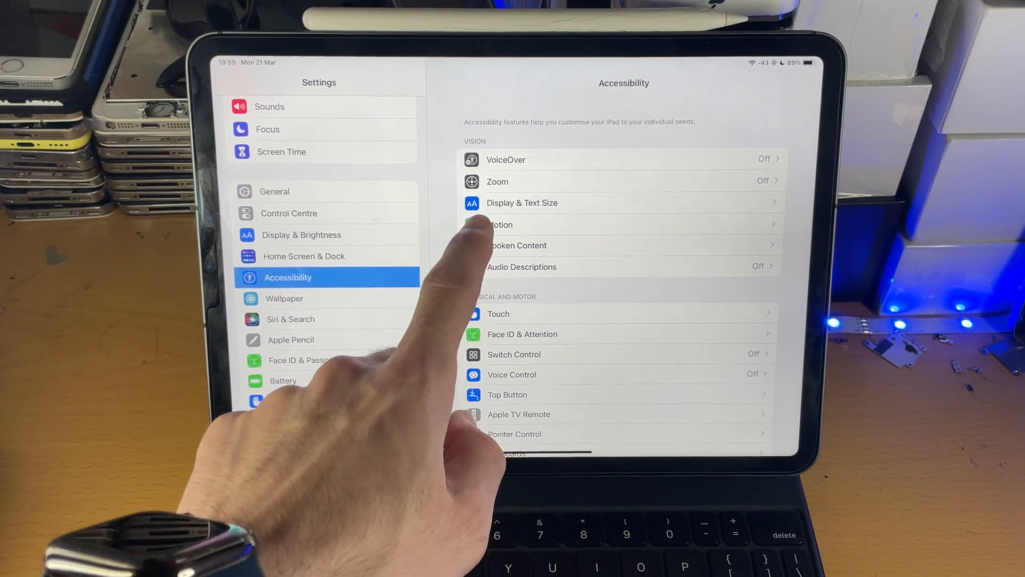
Open the Motion page under Accessibility's Vision section
{"action": "left_click", "coordinate": [501, 224]}
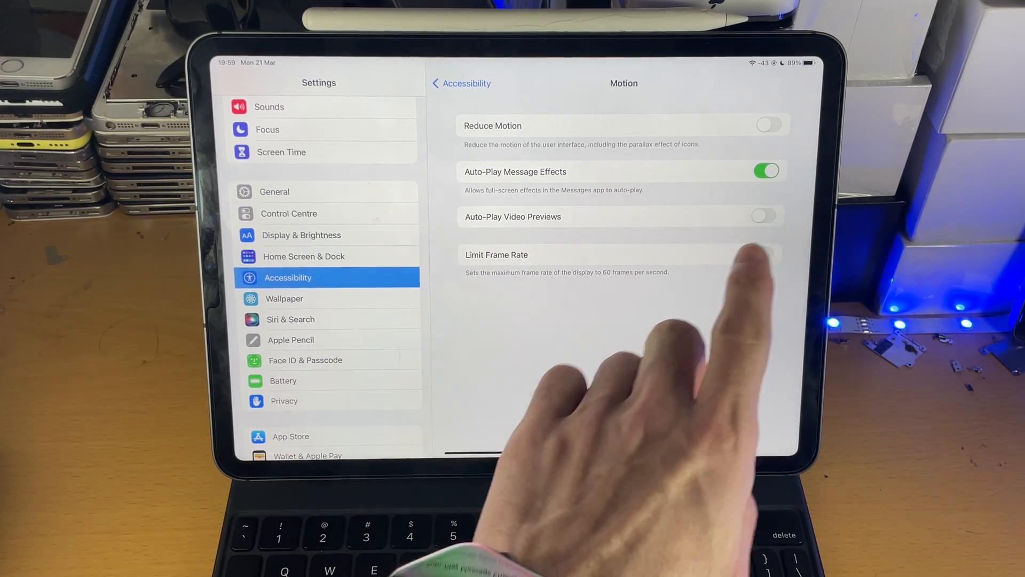
{"action": "left_click", "coordinate": [762, 254]}
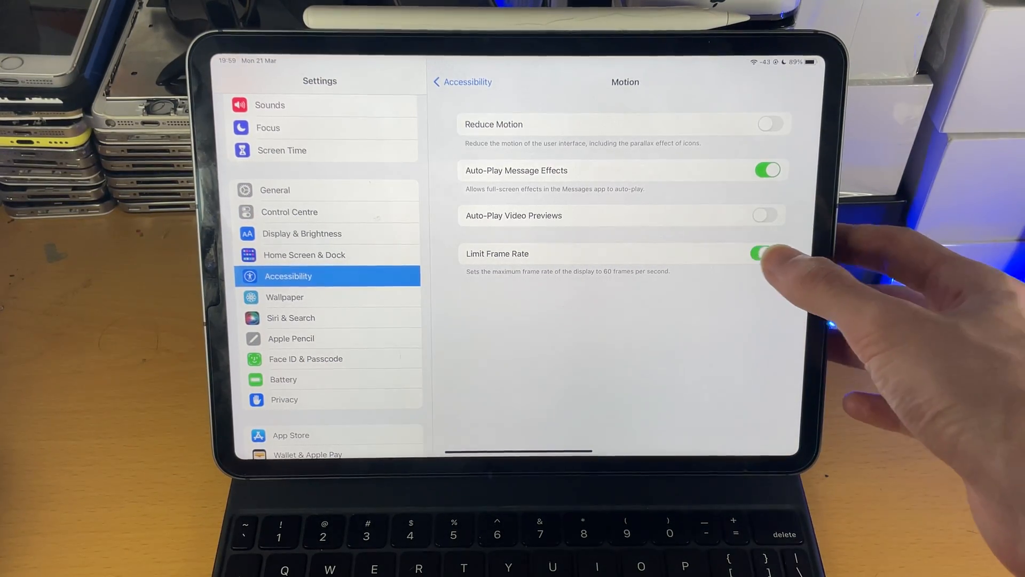
{"action": "left_click", "coordinate": [763, 254]}
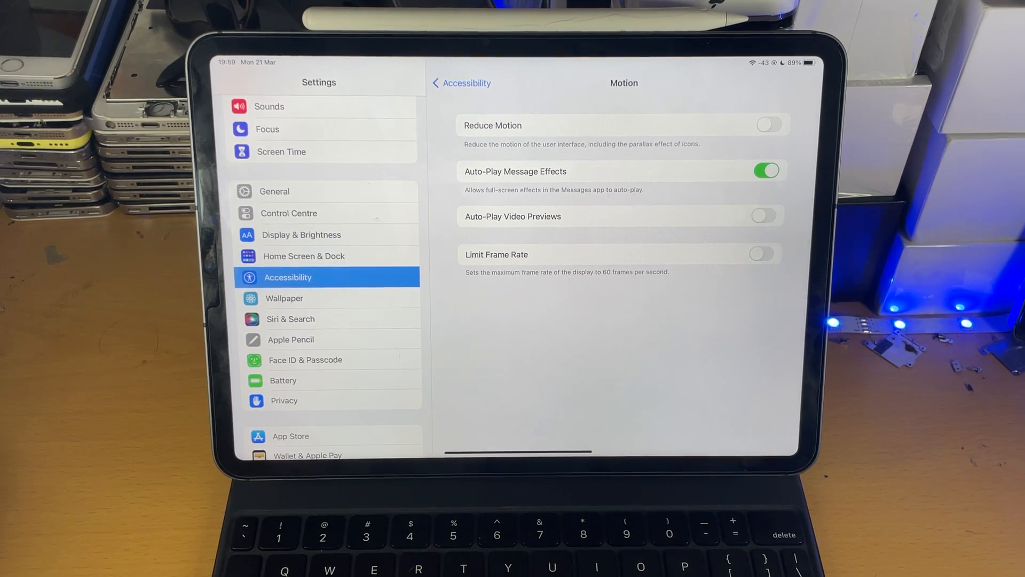